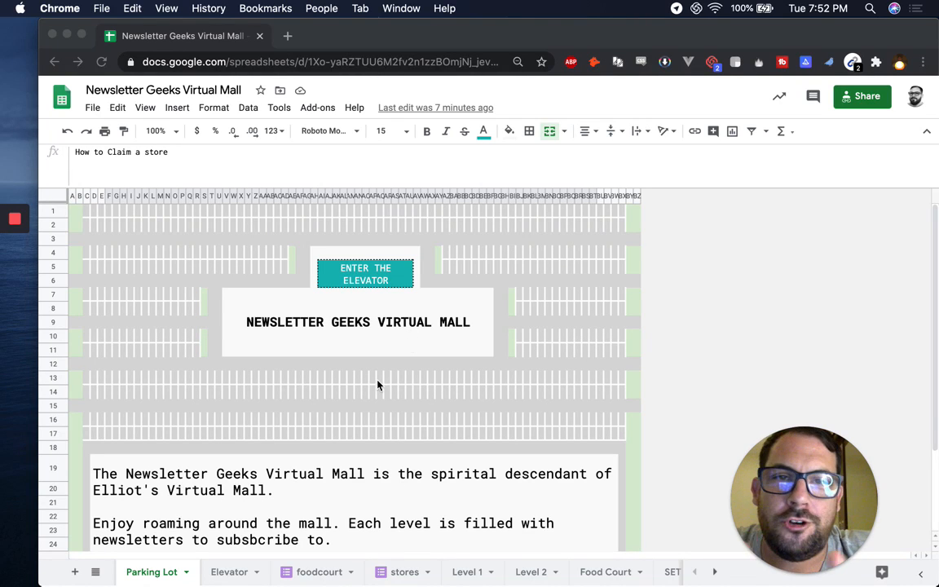
# Step: Scroll the Parking Lot sheet and move to the Level 1 sheet
pyautogui.scroll(-3)
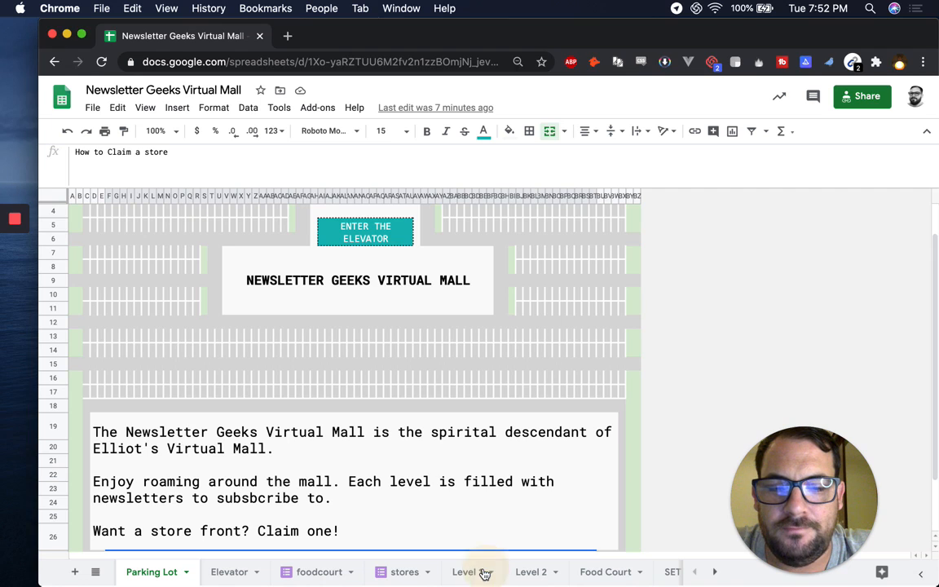
pyautogui.click(467, 571)
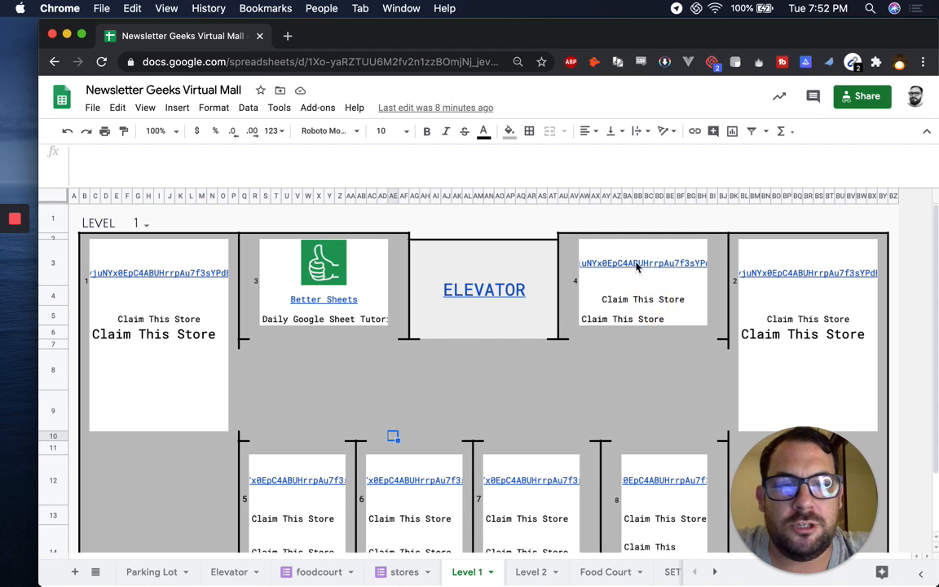
# Step: Open store 4's claim-storefront form from its link cell
pyautogui.click(639, 262)
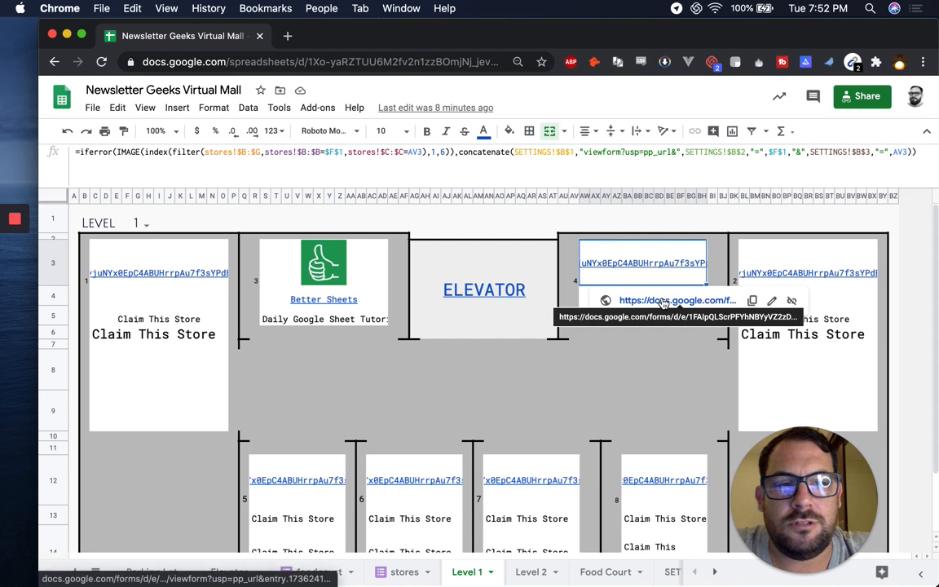
pyautogui.click(669, 300)
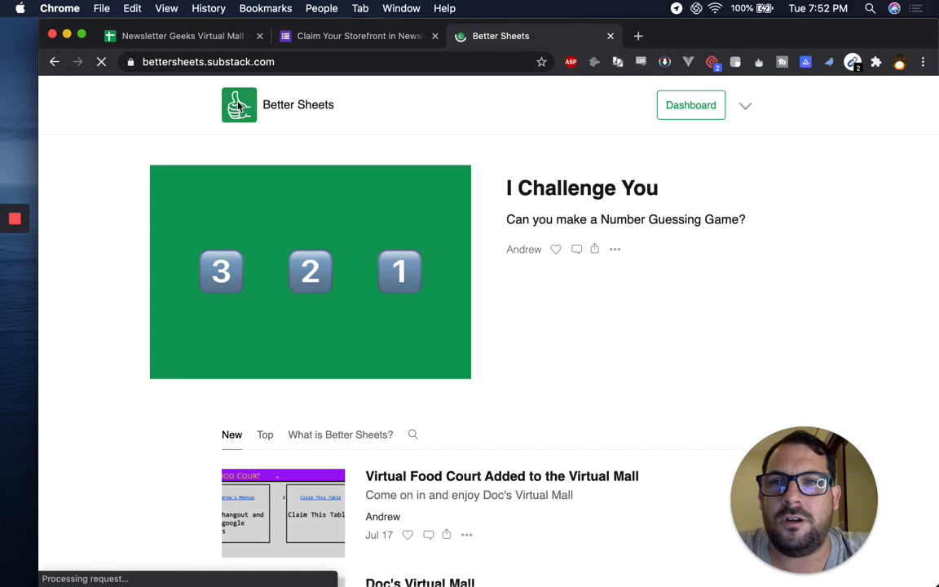
# Step: Copy the Better Sheets logo's image address from the Substack page
pyautogui.rightClick(238, 104)
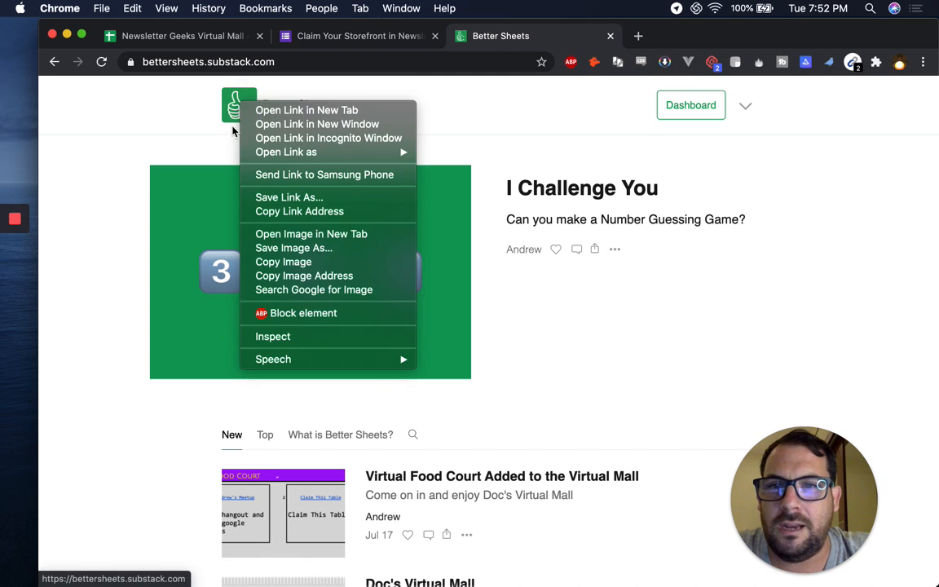
pyautogui.moveTo(309, 276)
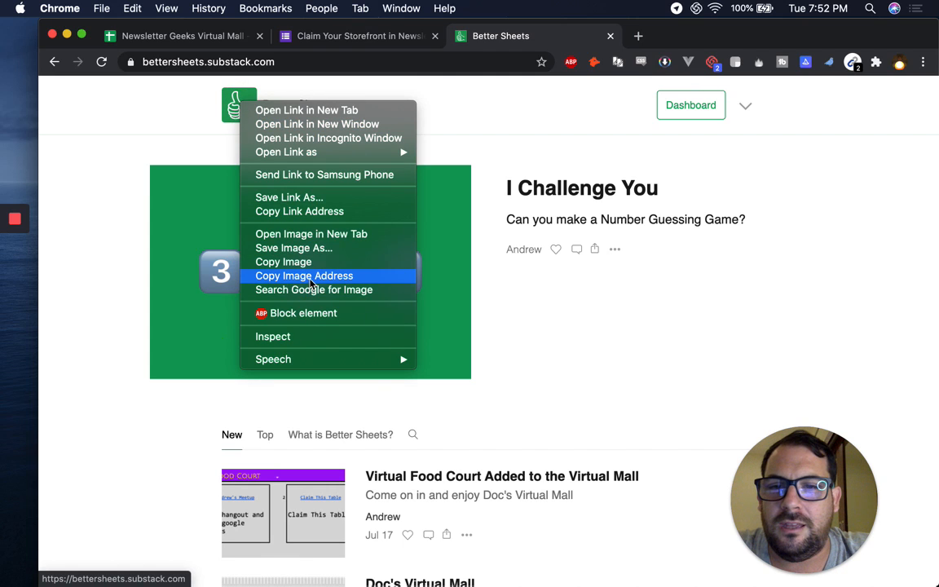
pyautogui.click(310, 277)
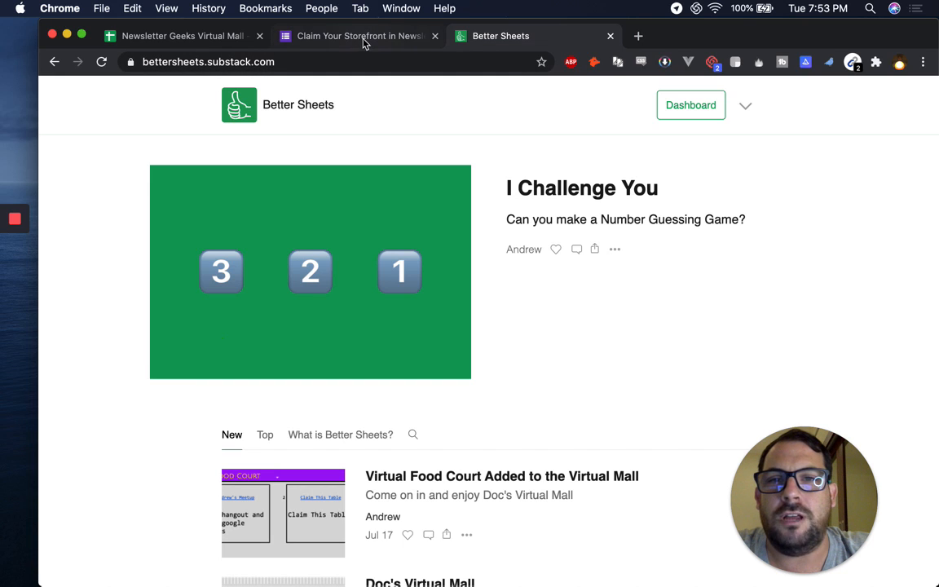
# Step: Enter Name 'Better Sheets' and Description 'Hi I'm Better Sheet' in the claim form
pyautogui.click(359, 36)
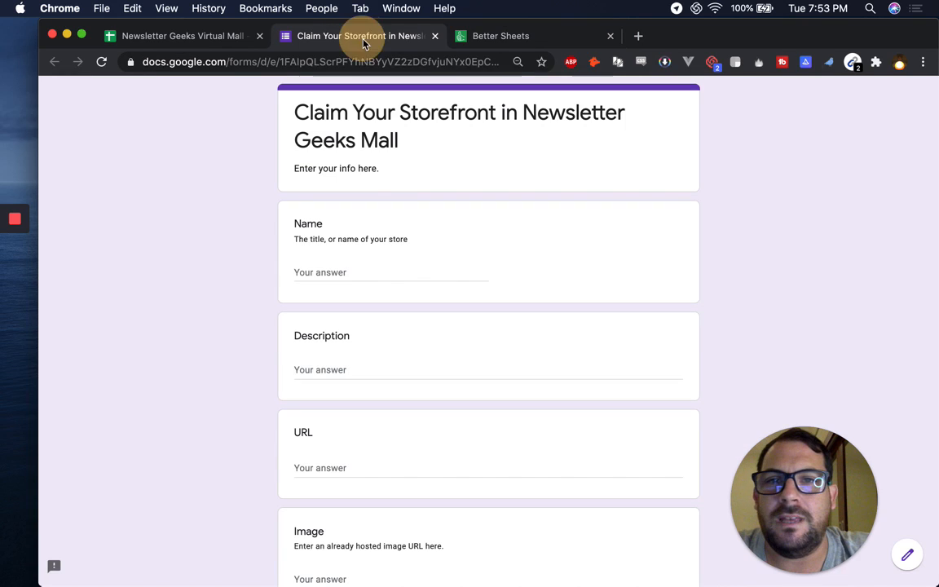
pyautogui.scroll(-3)
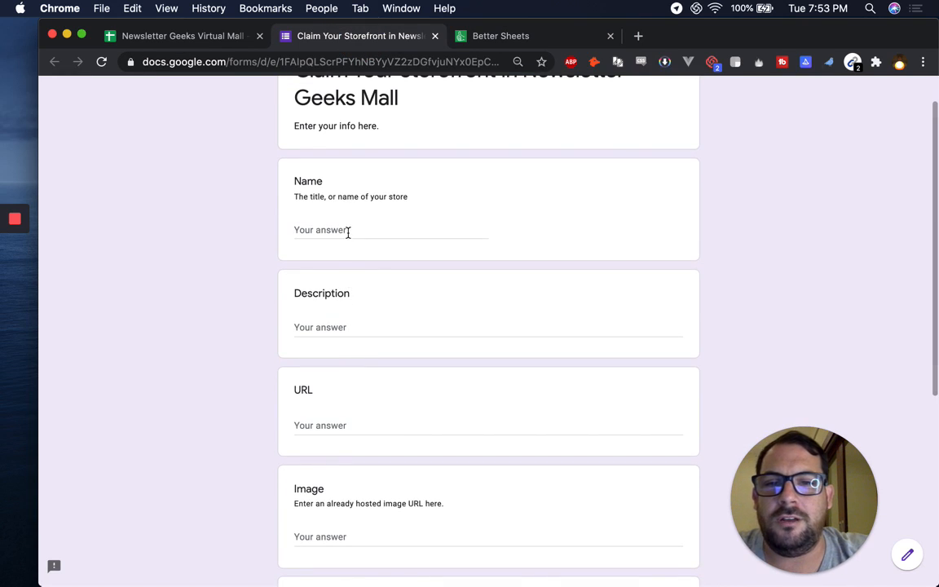
pyautogui.write('Better Sheet')
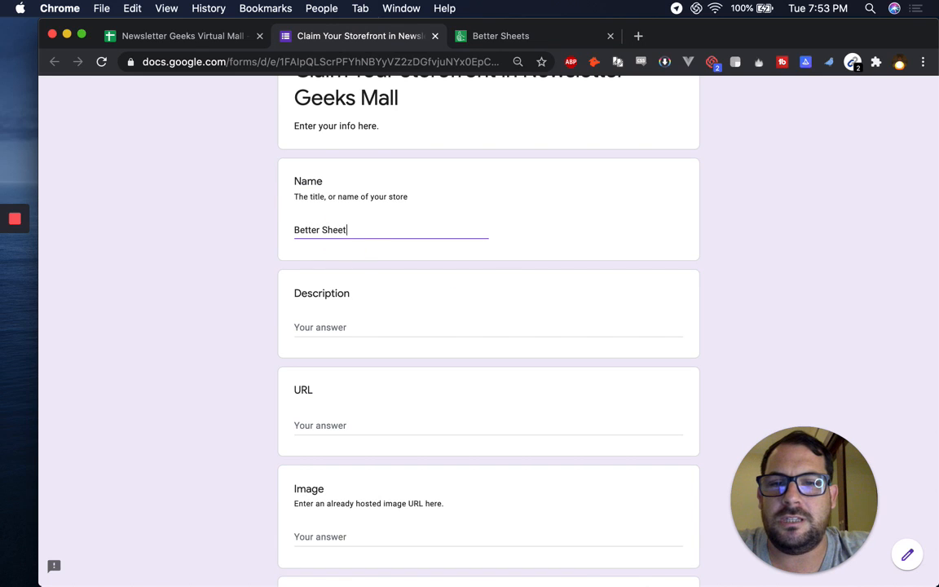
pyautogui.write("Hi I'm")
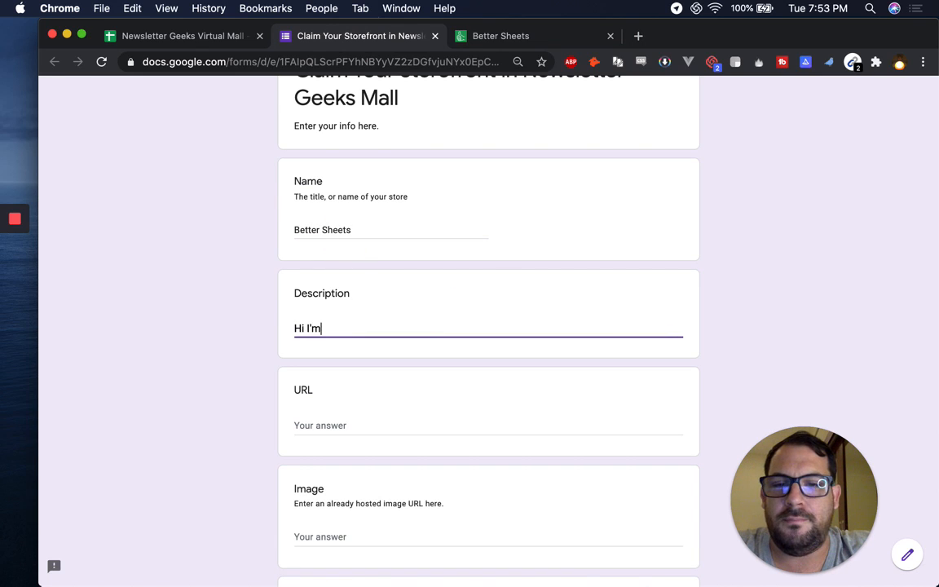
pyautogui.write('Better Sheet')
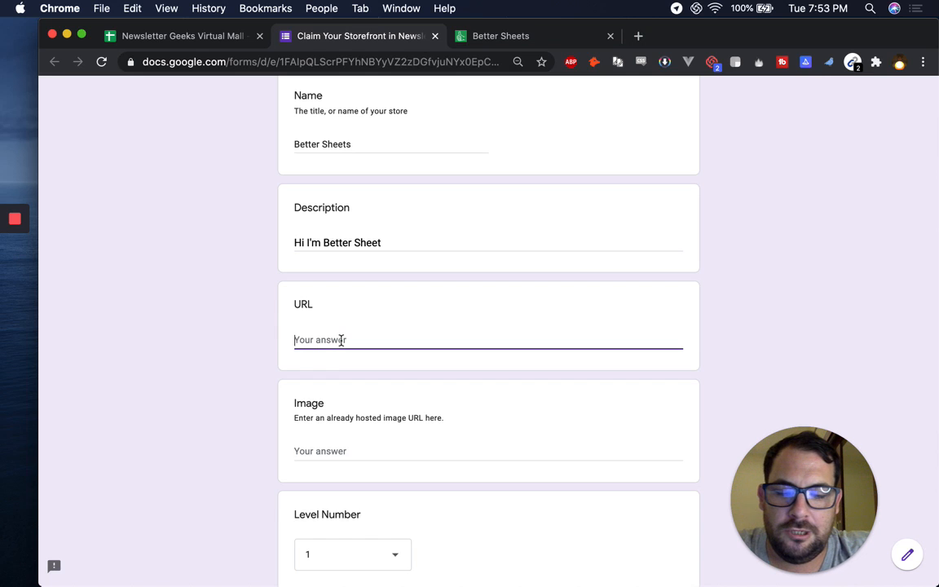
pyautogui.write('https:')
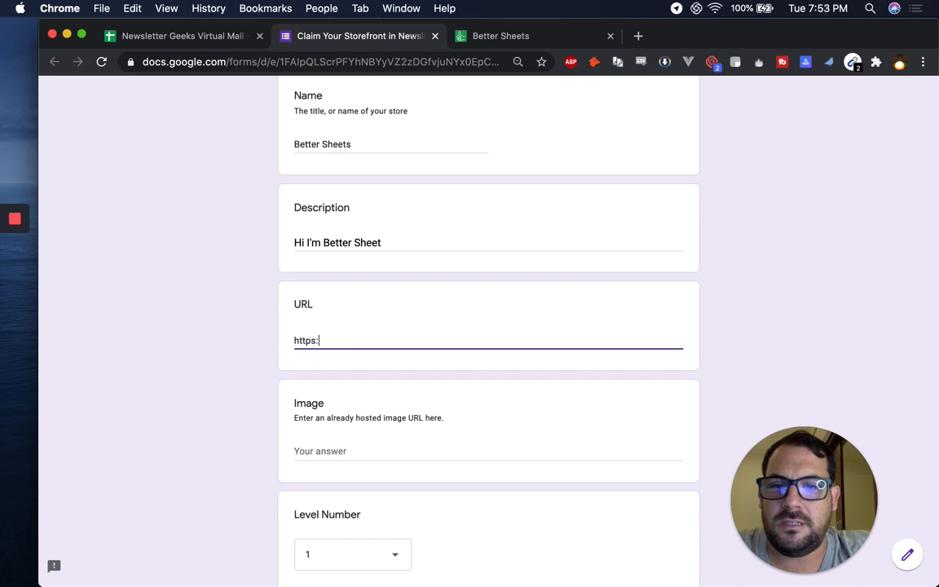
pyautogui.write('//better')
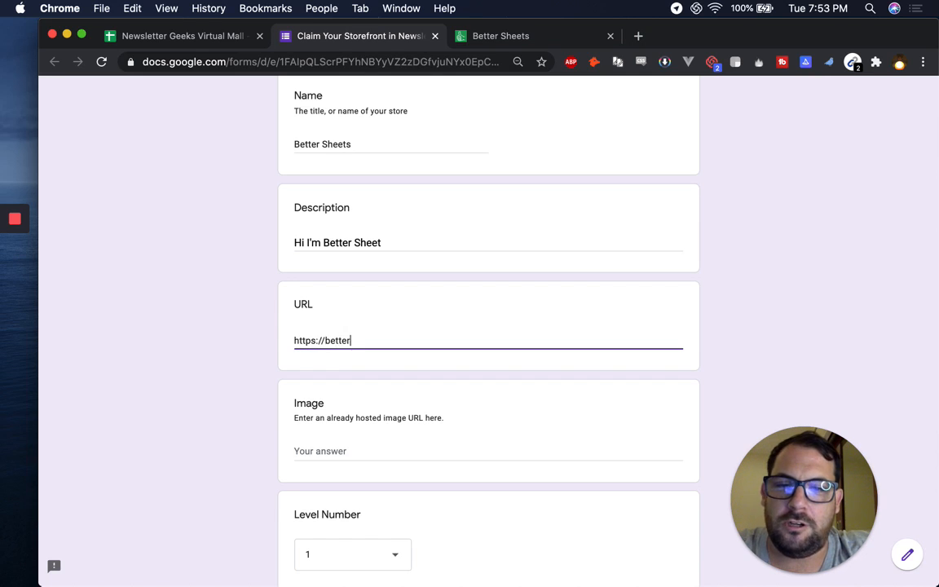
pyautogui.write('shee')
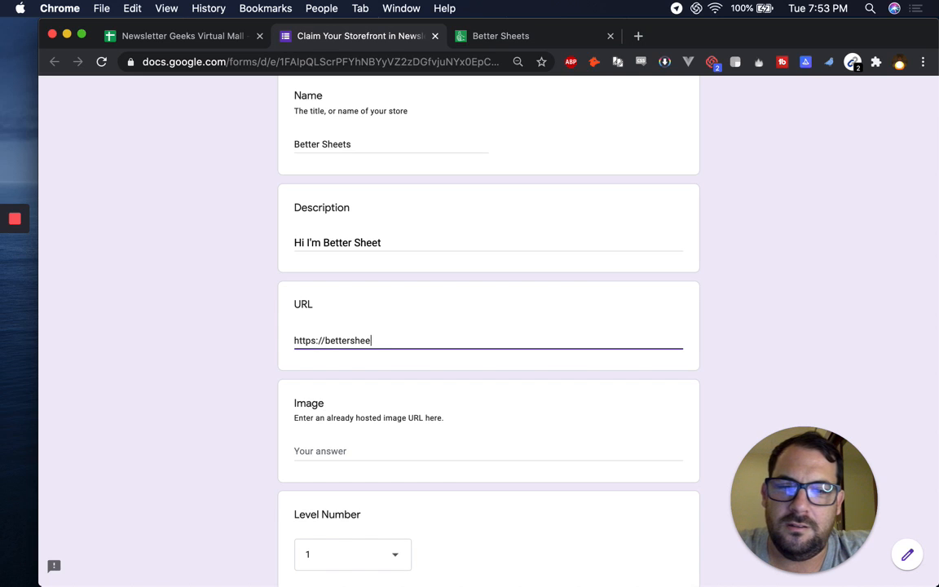
pyautogui.write('ts.substack.com')
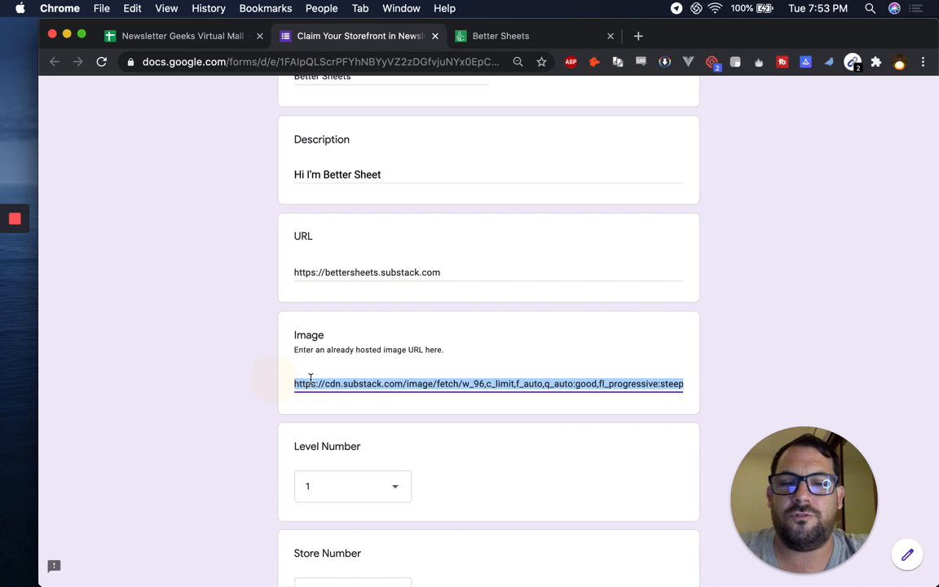
pyautogui.click(421, 384)
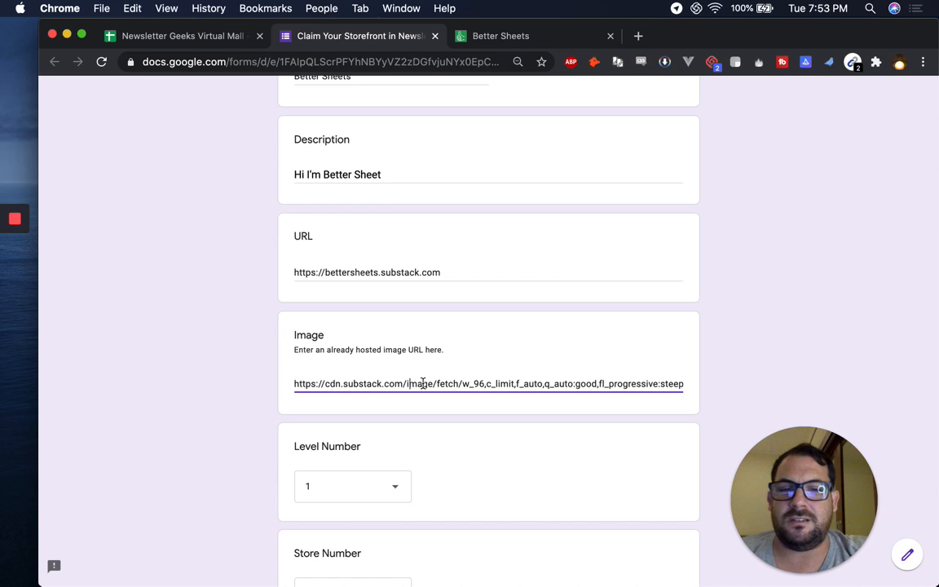
pyautogui.scroll(-3)
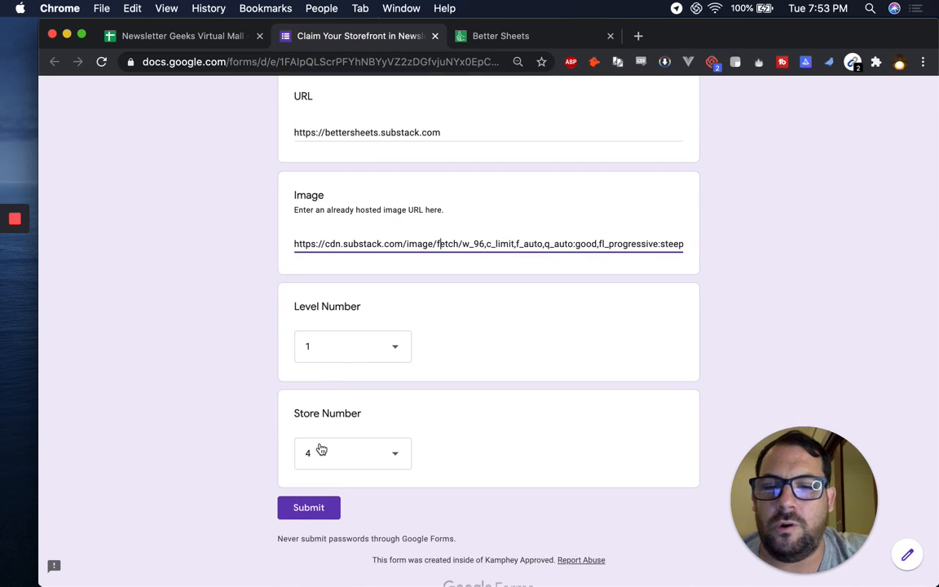
pyautogui.moveTo(314, 551)
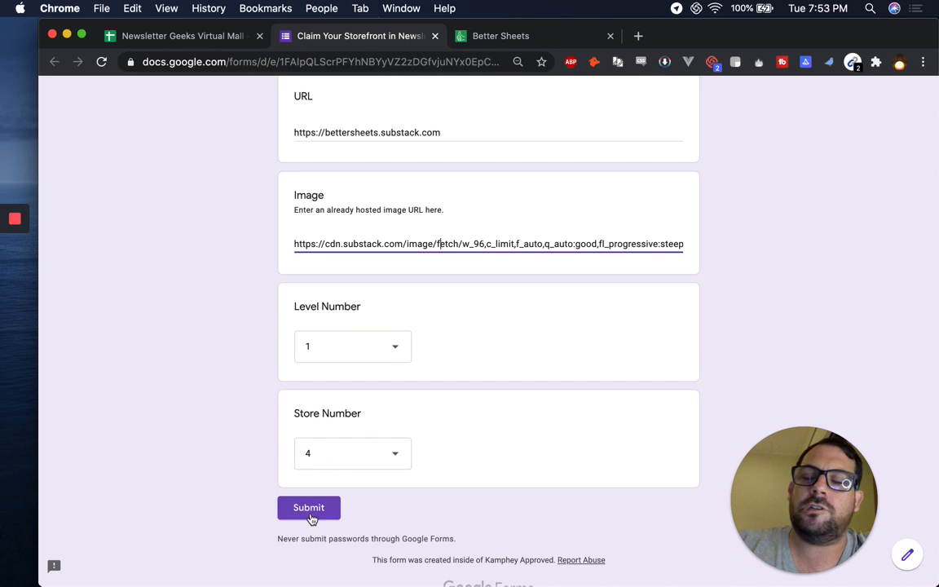
# Step: Submit the store 4 claim and go back to the Virtual Mall spreadsheet
pyautogui.click(309, 507)
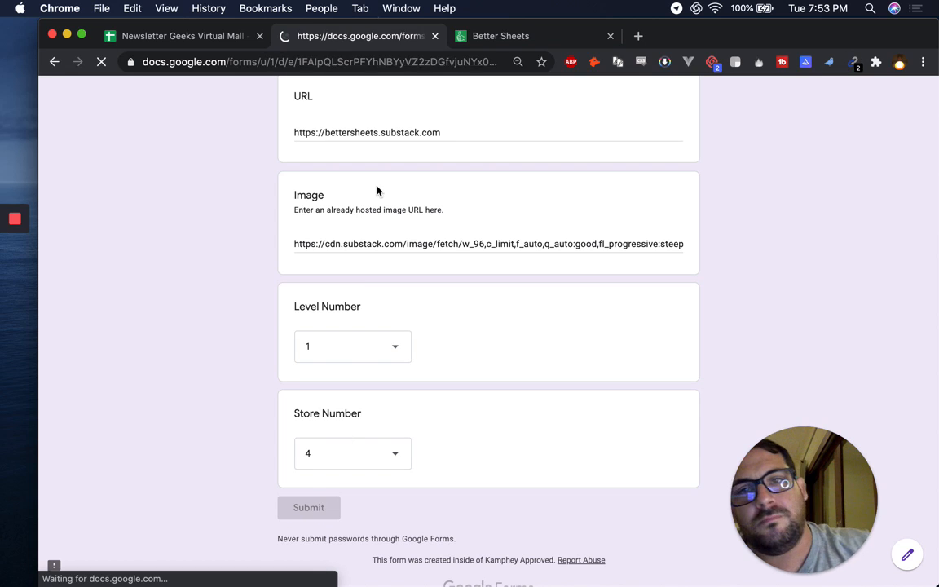
pyautogui.click(309, 507)
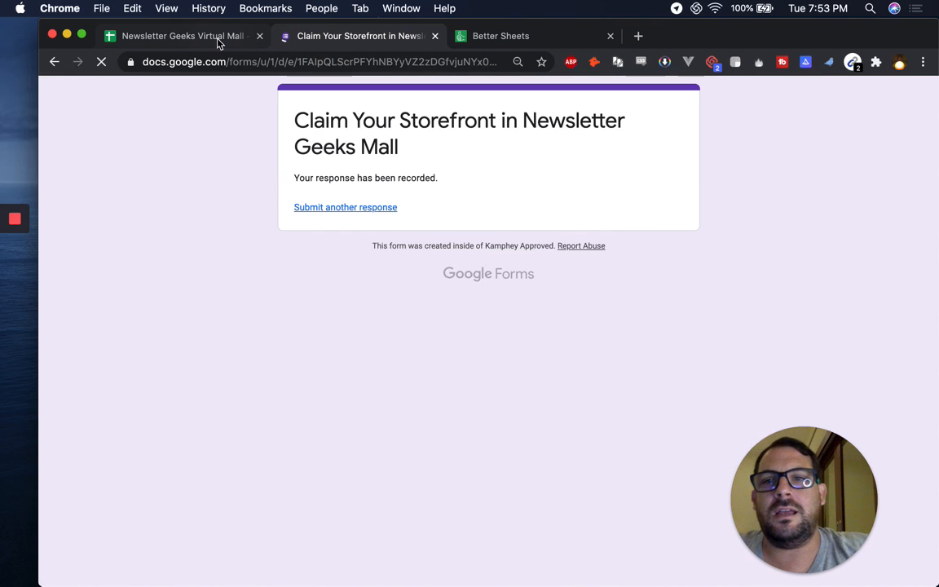
pyautogui.click(184, 36)
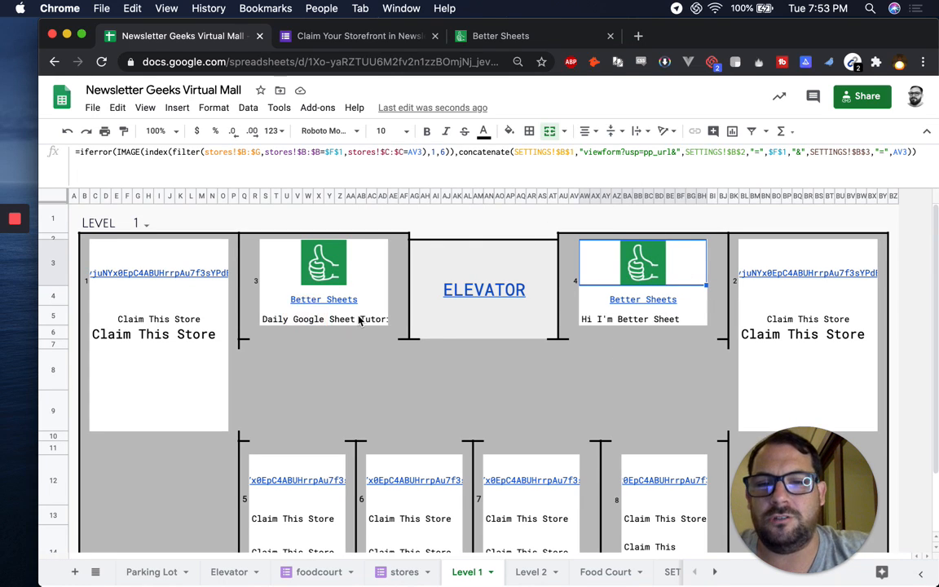
pyautogui.click(323, 319)
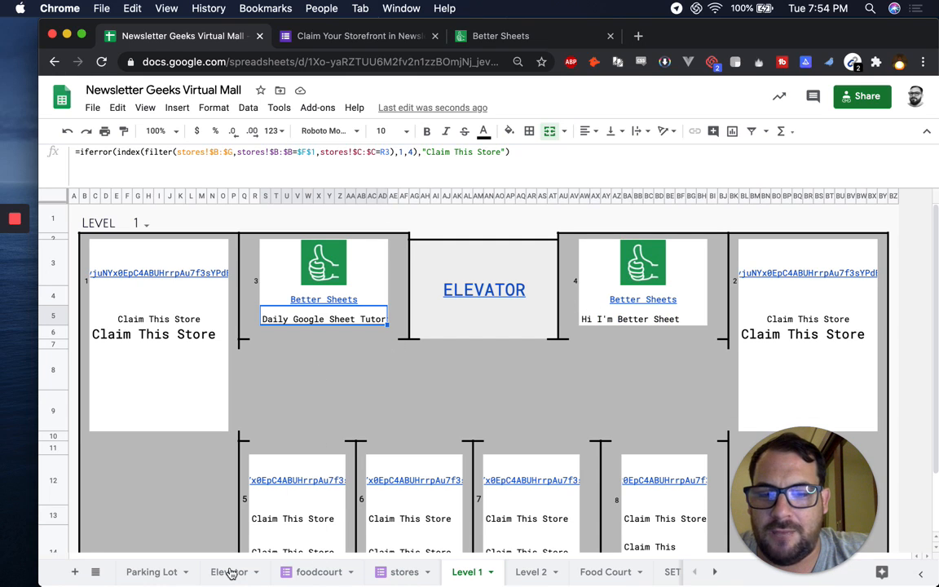
pyautogui.moveTo(273, 445)
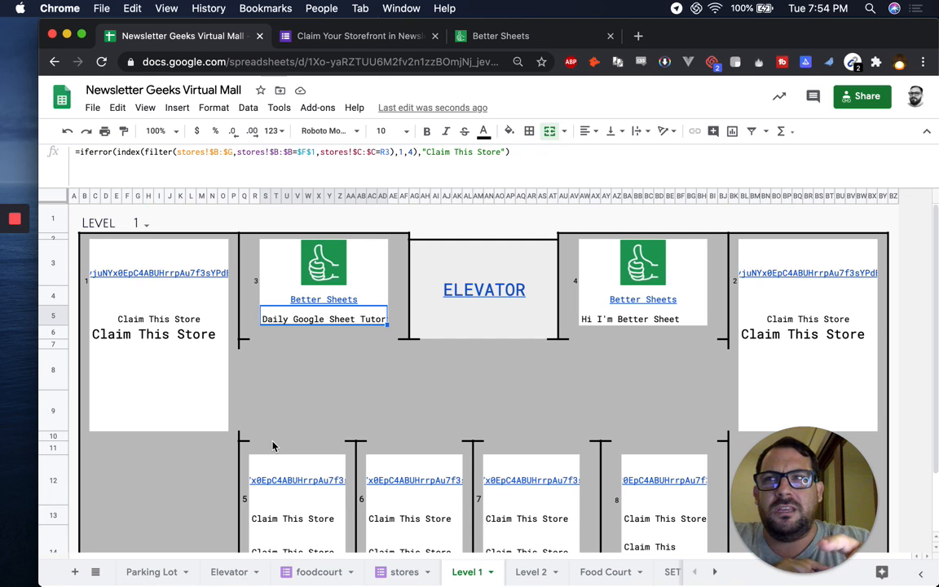
pyautogui.moveTo(338, 359)
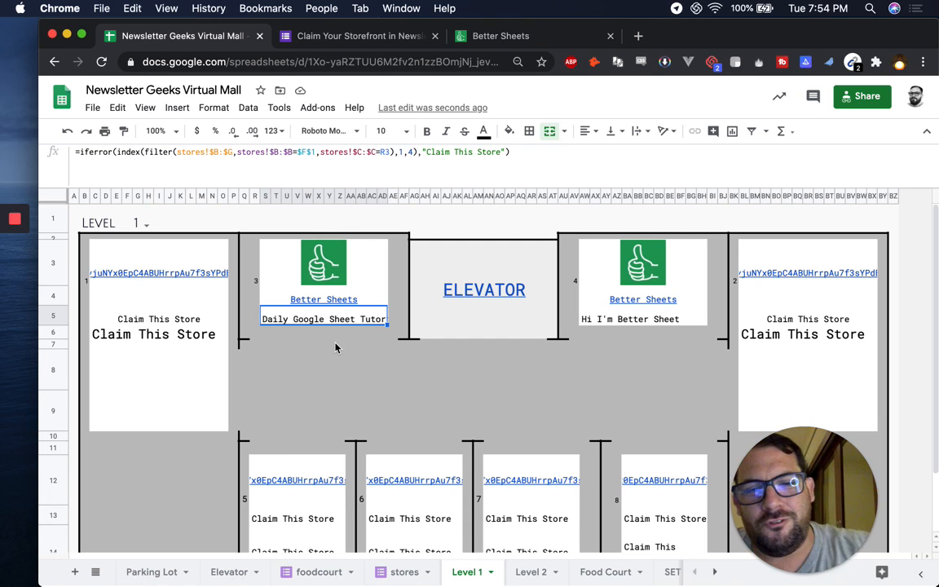
pyautogui.moveTo(325, 382)
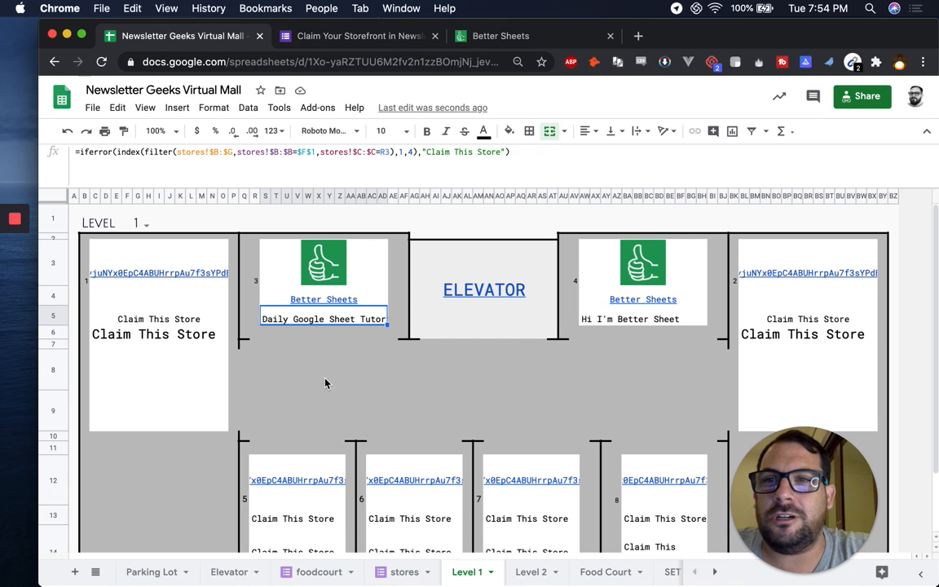
pyautogui.moveTo(331, 370)
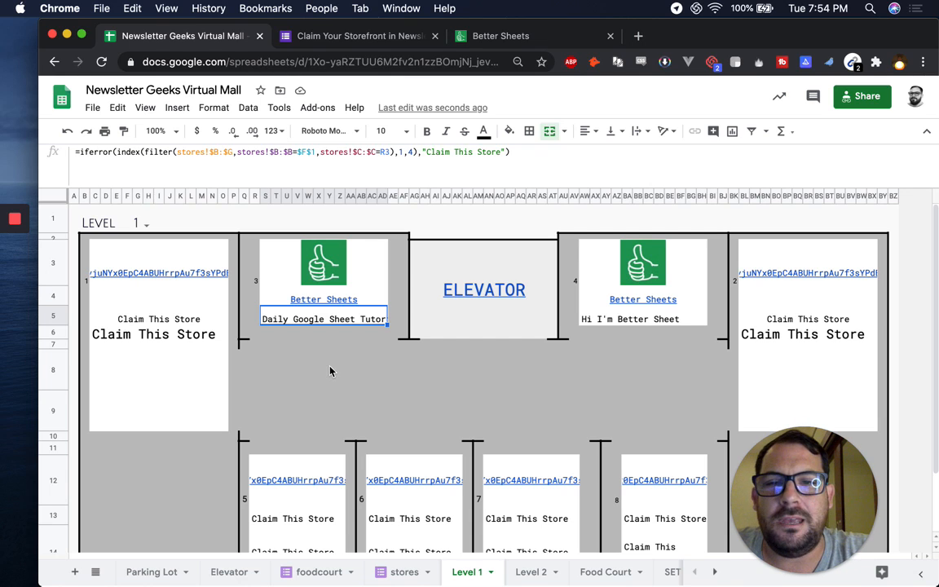
pyautogui.moveTo(418, 483)
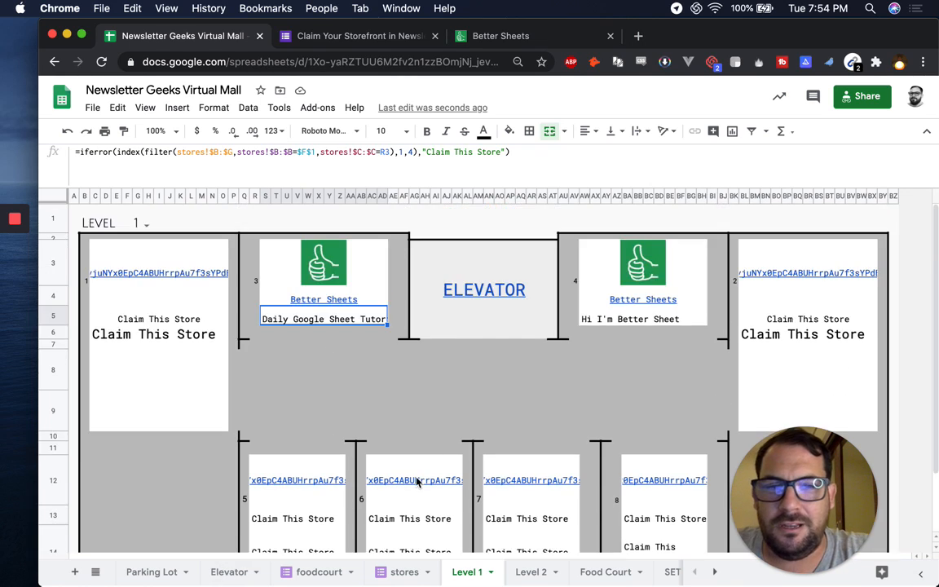